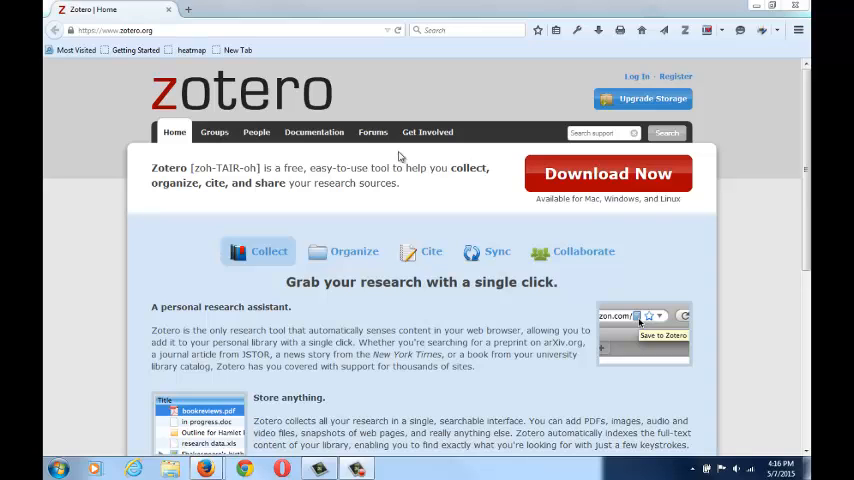
Step: Go to zotero.org's download page offering Zotero for Firefox and Zotero Standalone
click(606, 173)
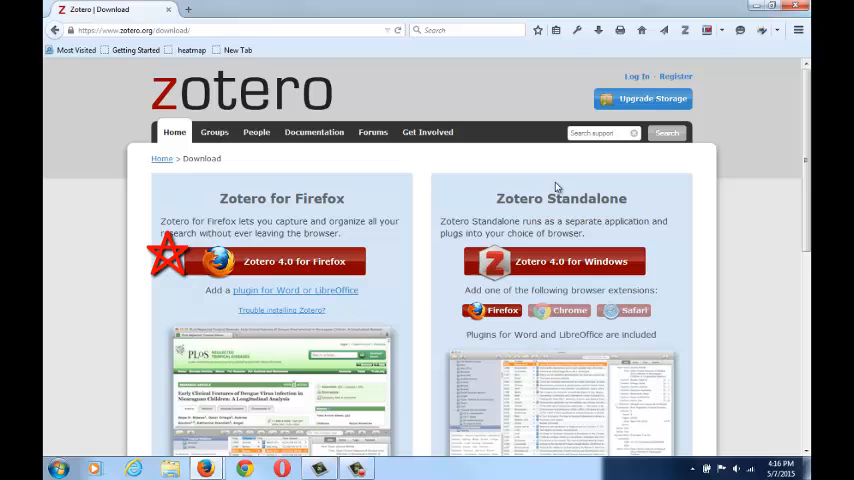
mouse_move(150, 184)
text(Zotero V)
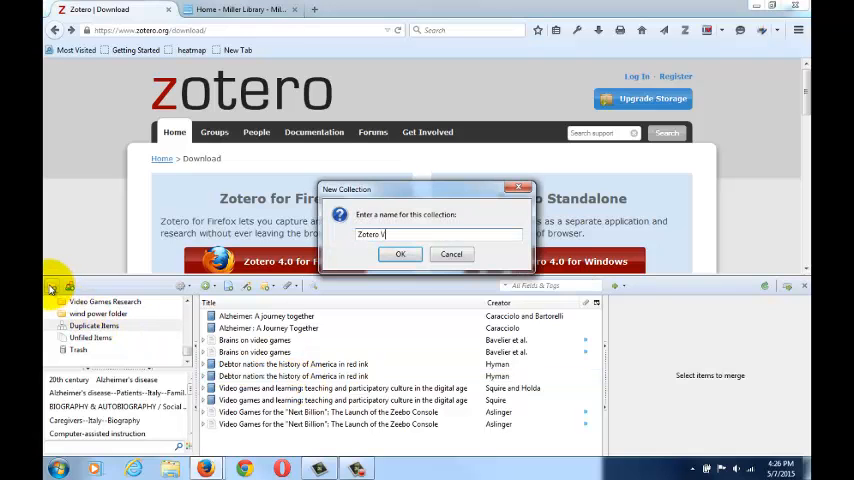
Step: Confirm the name of the new Video Demo collection in the Zotero library
click(400, 253)
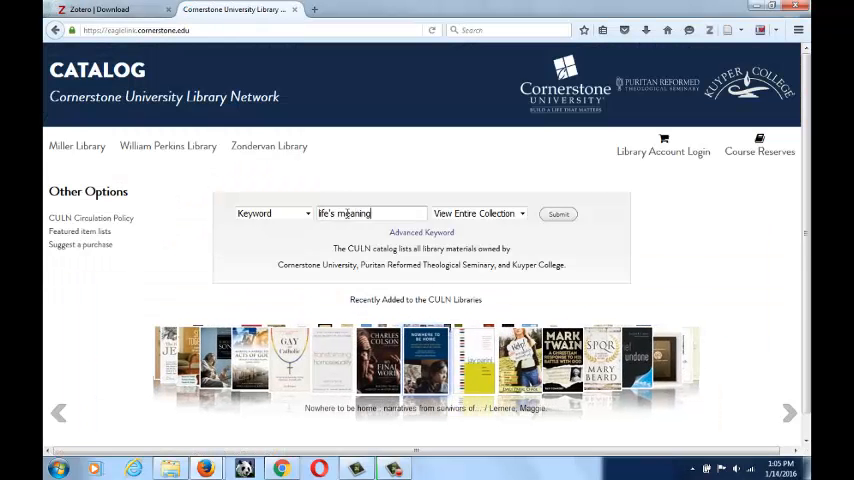
Step: Search the catalog for life's meaning and capture both results into Zotero
click(558, 213)
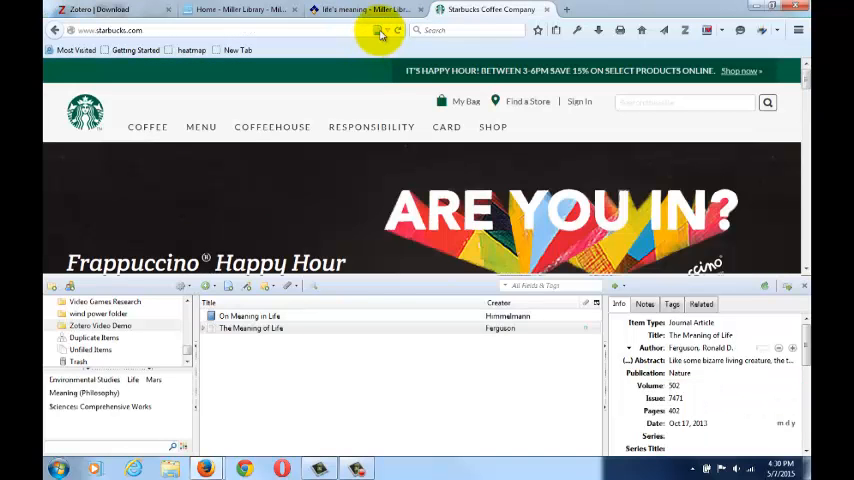
Step: Save the Starbucks web page, then add a book item, The Pentateuch by Moses
click(375, 30)
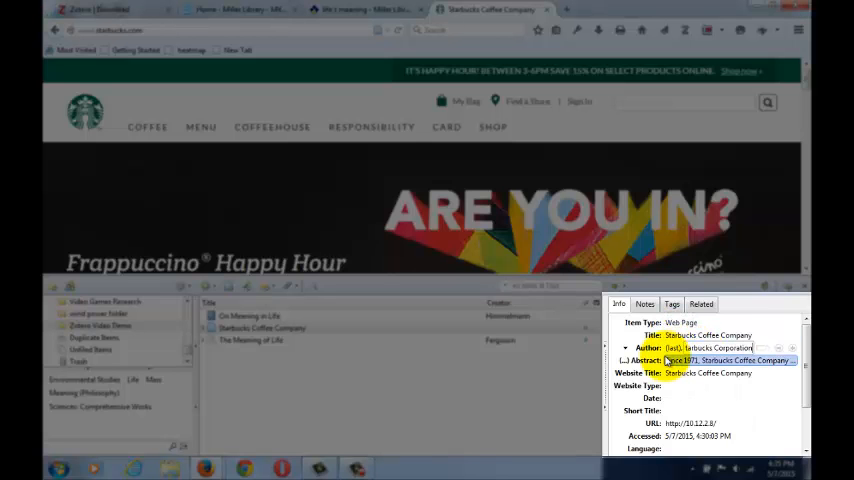
click(249, 315)
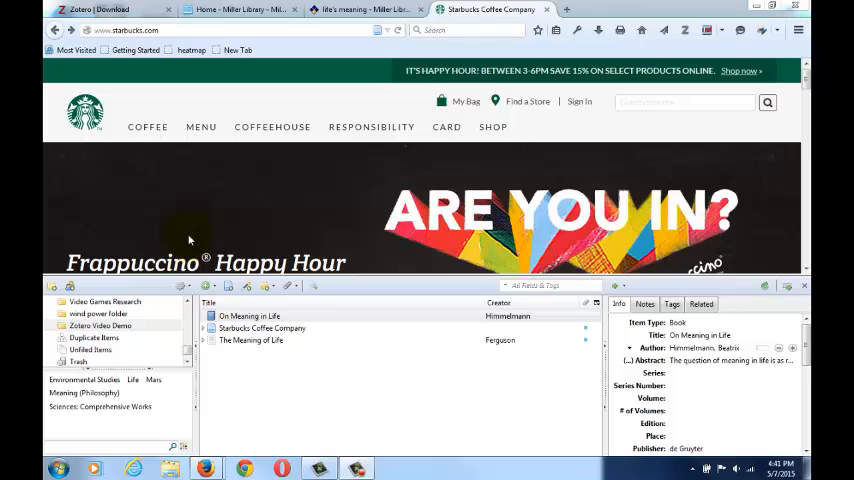
click(211, 286)
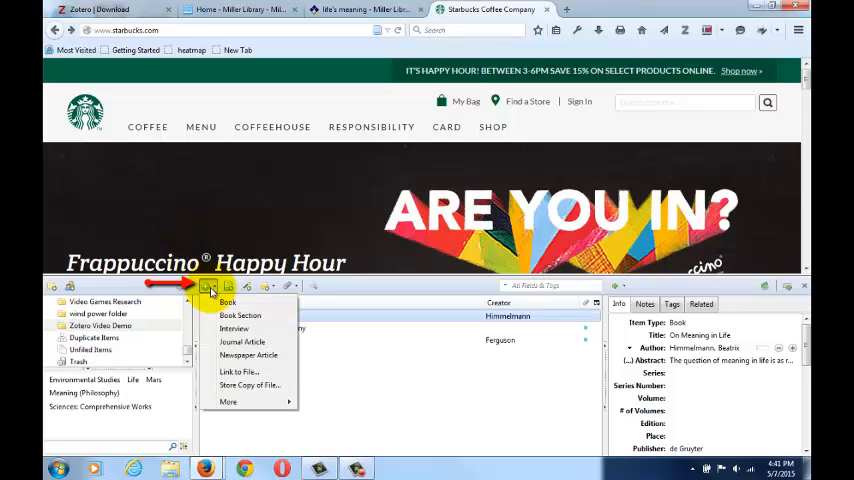
click(228, 301)
text(The Pentateuch)
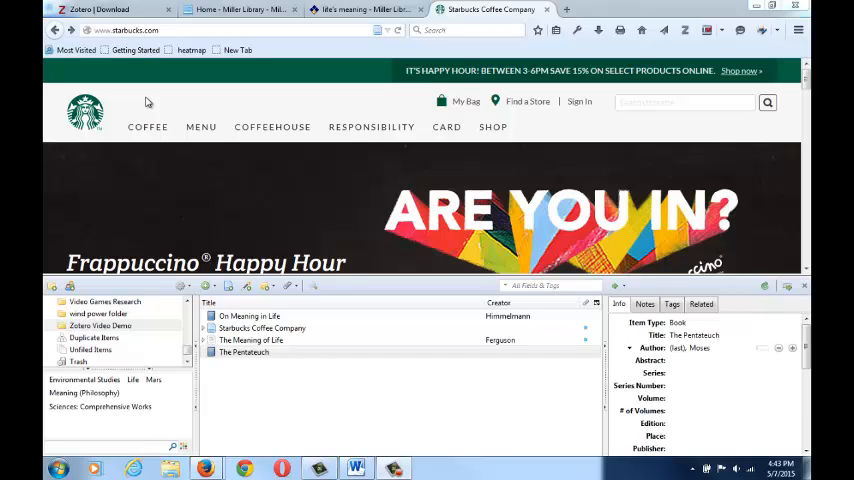
click(244, 352)
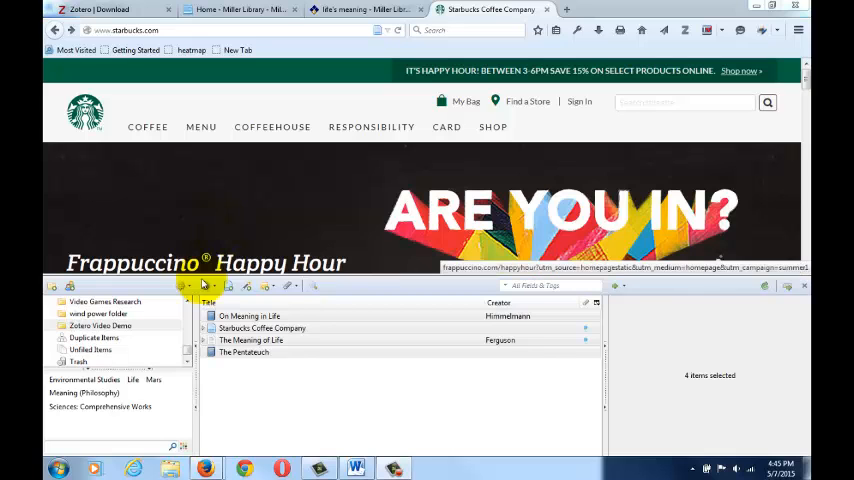
Step: From Zotero's Cite > Styles preferences, reach the additional citation styles page
click(184, 287)
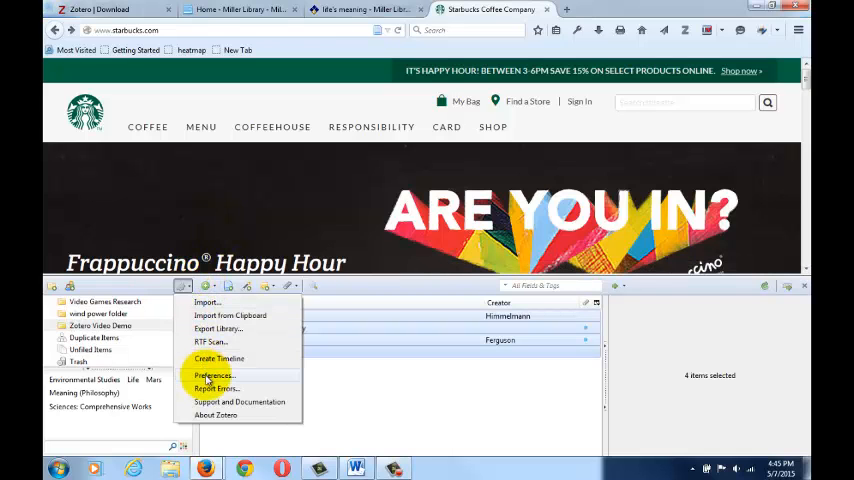
click(222, 376)
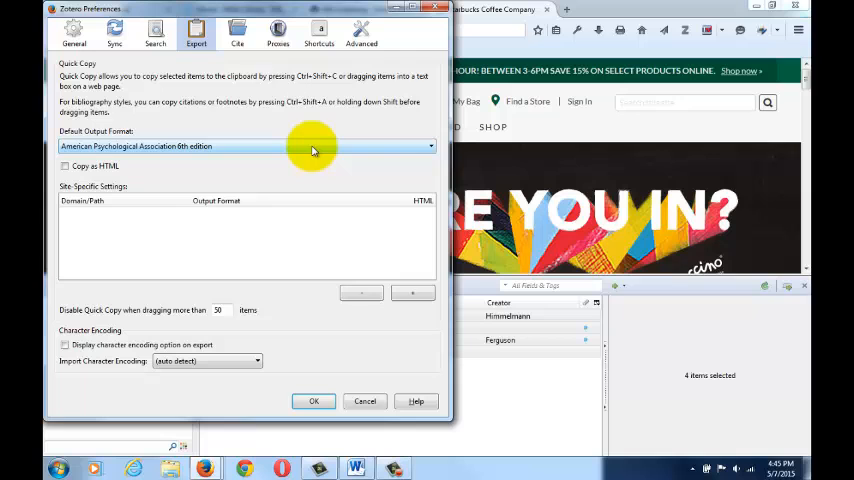
click(241, 37)
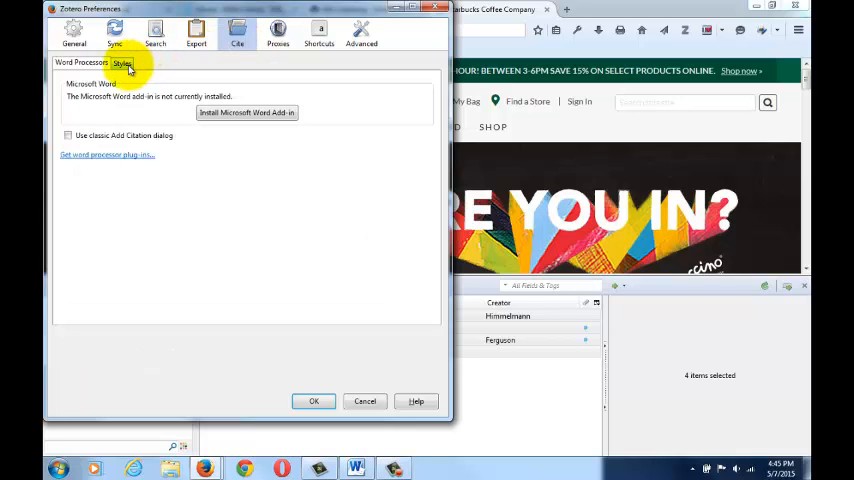
click(136, 64)
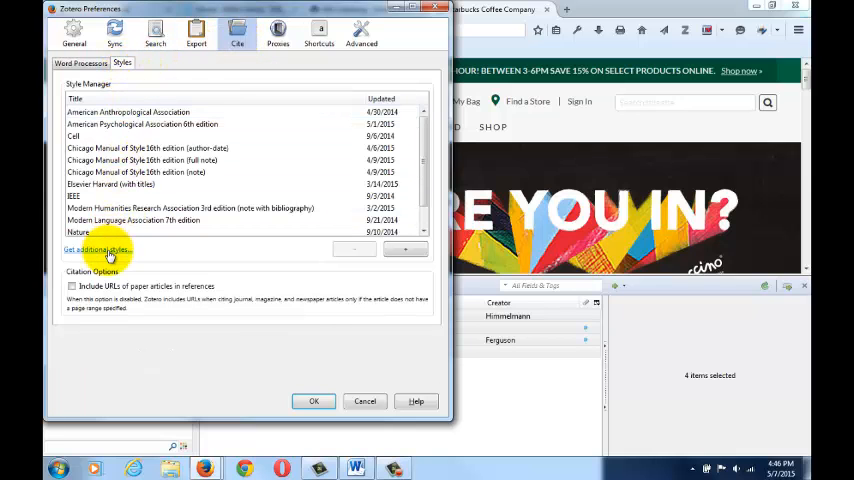
click(90, 249)
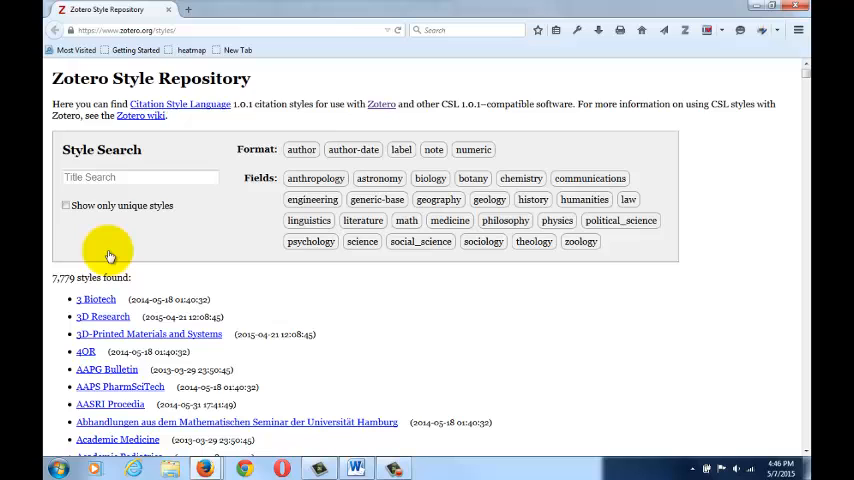
Step: Browse the Style Repository's 7,779 styles, then switch to the Word document titled Paper
click(355, 468)
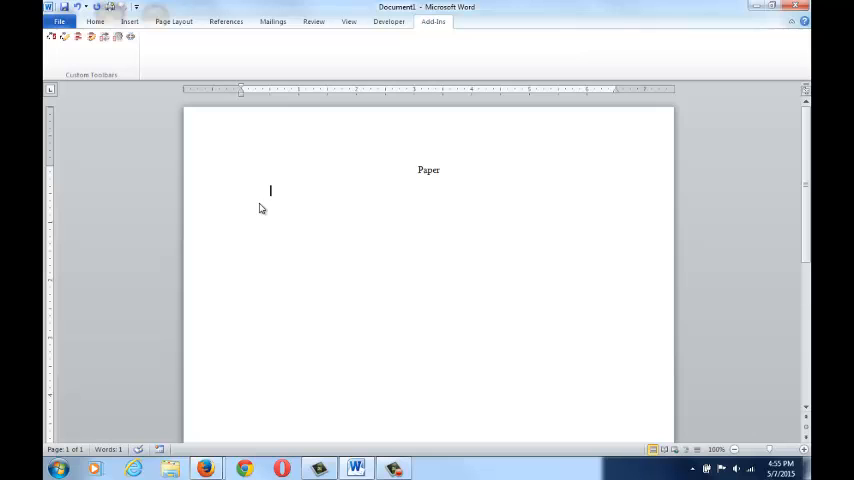
Step: Cite On Meaning in Life after the "Yes!" quote in APA 6th, then start a second sentence
text(I am citing a source, "Yes)
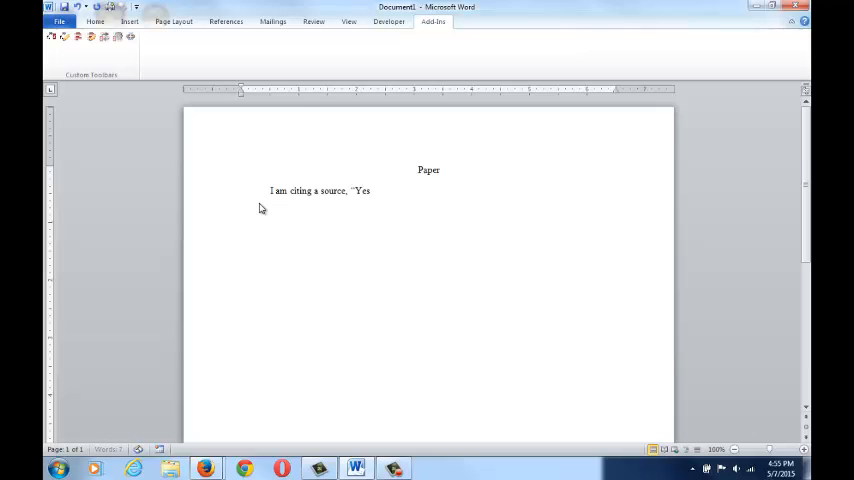
text(!")
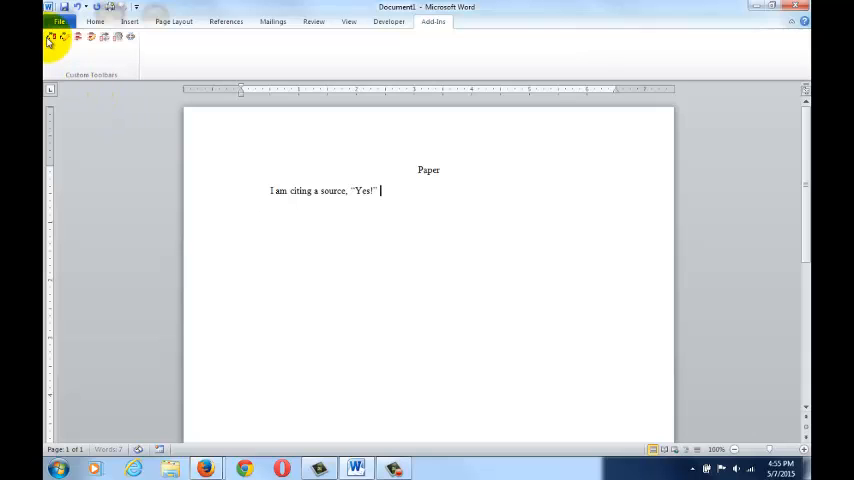
click(48, 40)
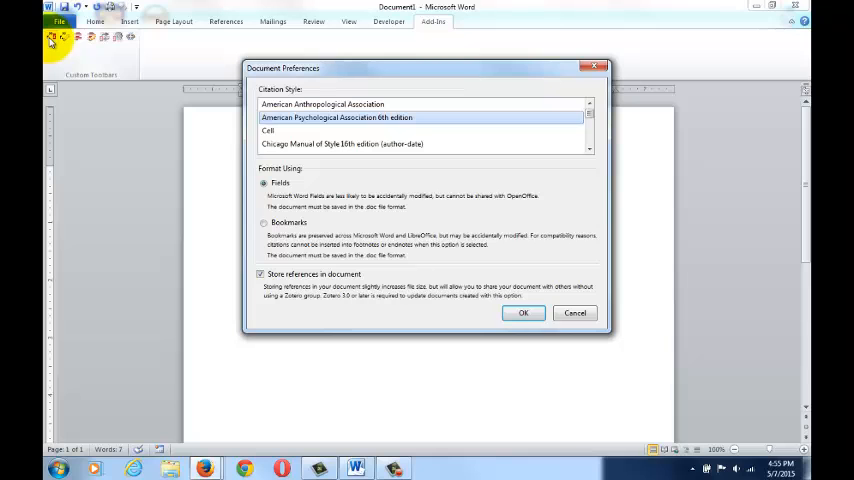
click(523, 313)
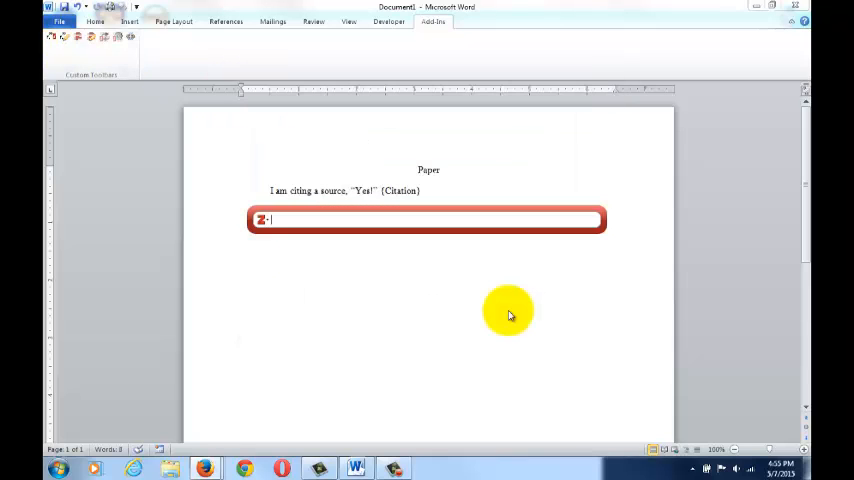
text(life)
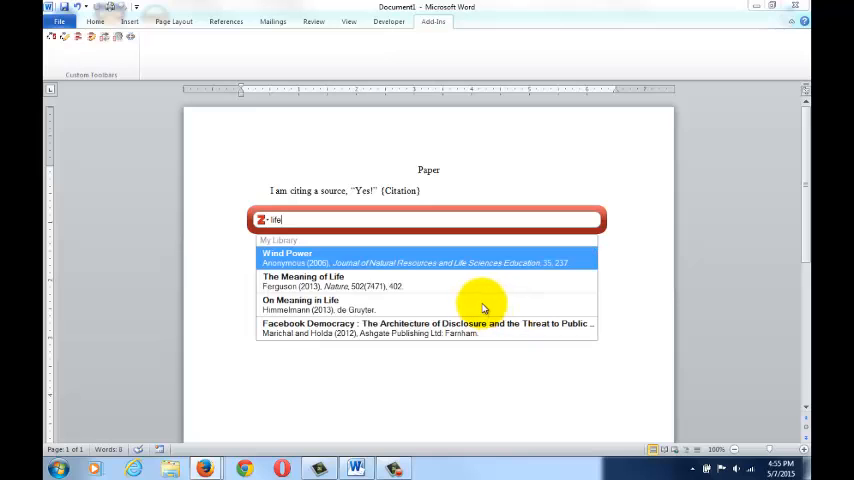
click(300, 304)
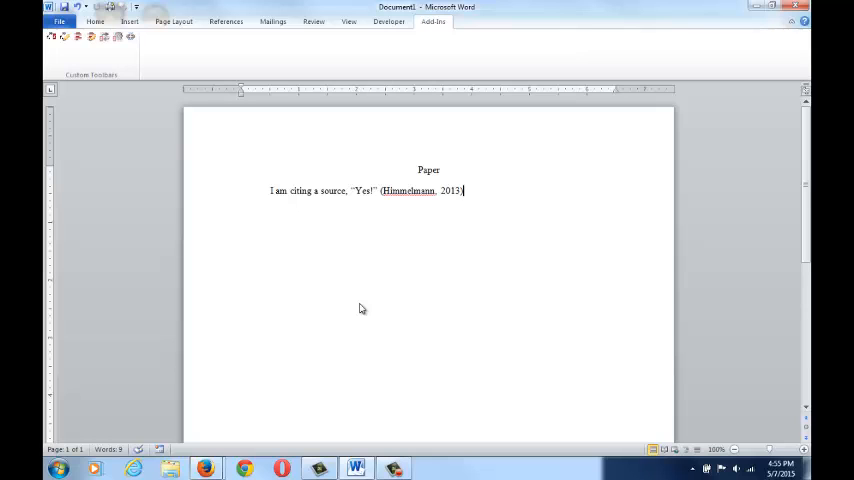
text(Here is a second source, “Watch)
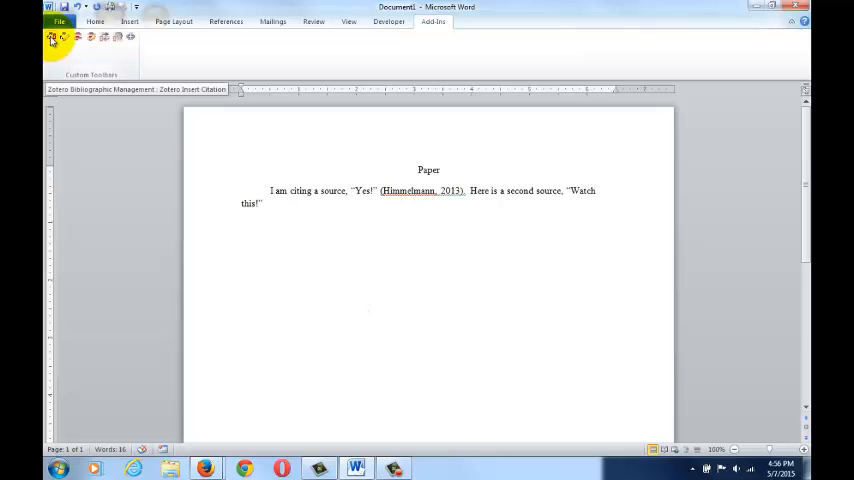
Step: Cite The Meaning of Life with a page number, then add Smith as co-author
click(50, 37)
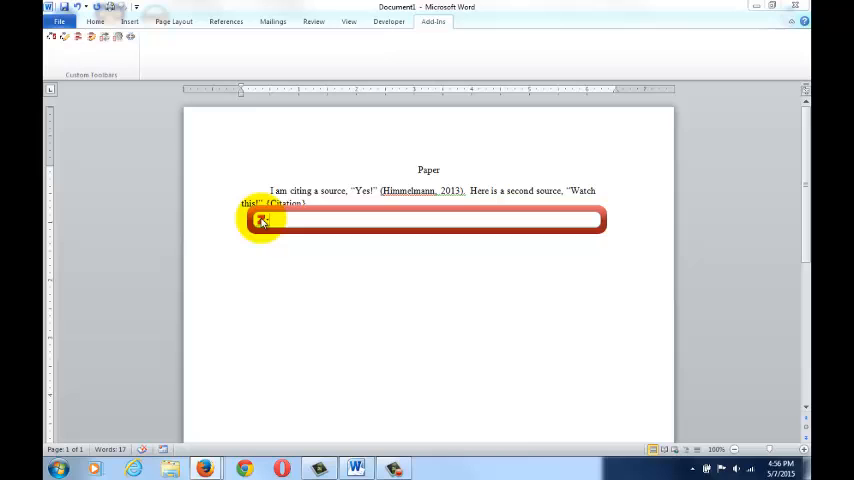
click(262, 219)
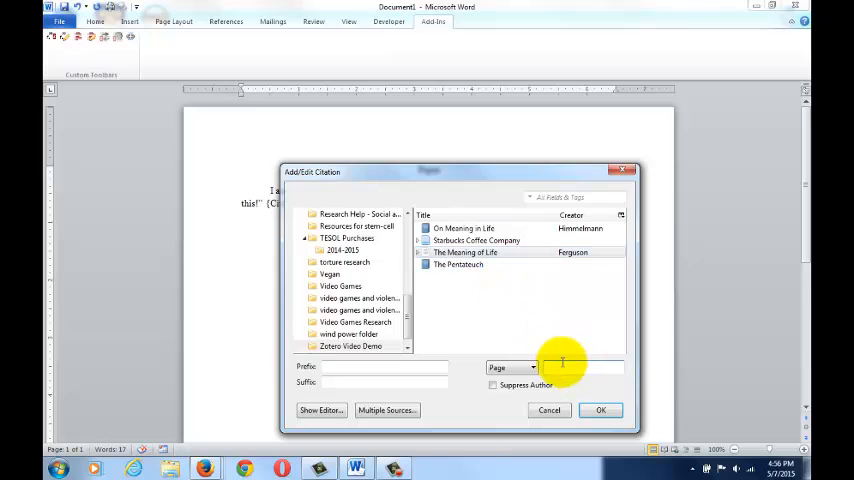
click(609, 410)
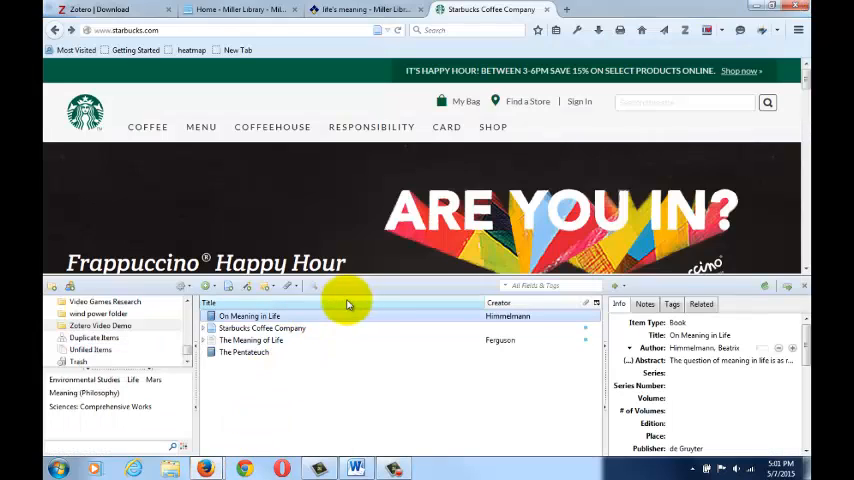
text(Smith, John)
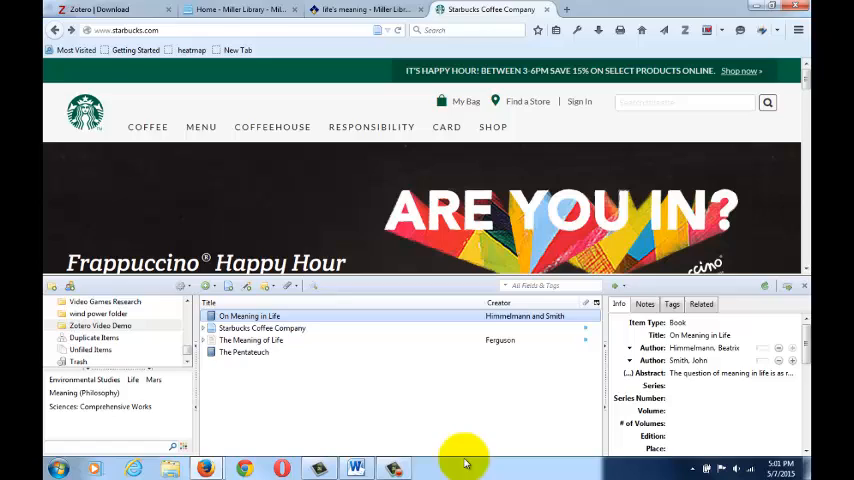
Step: Insert the APA References list in the paper, then open Miller Library's FAQ page
click(355, 467)
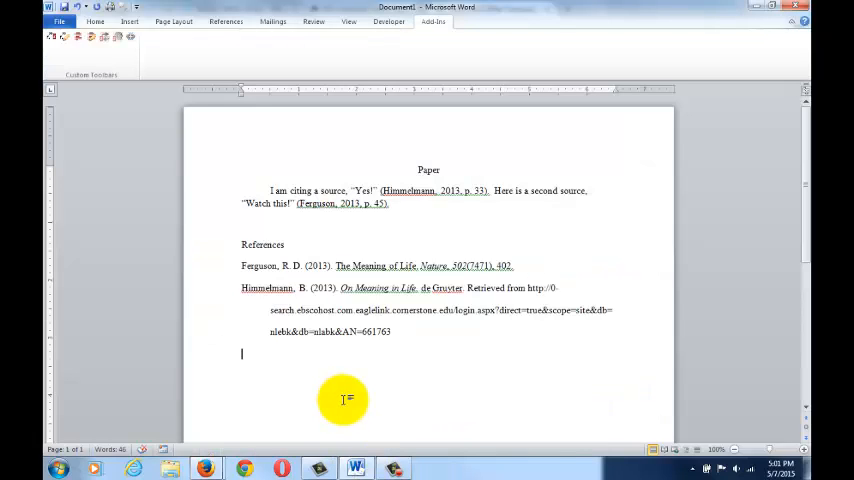
mouse_move(338, 396)
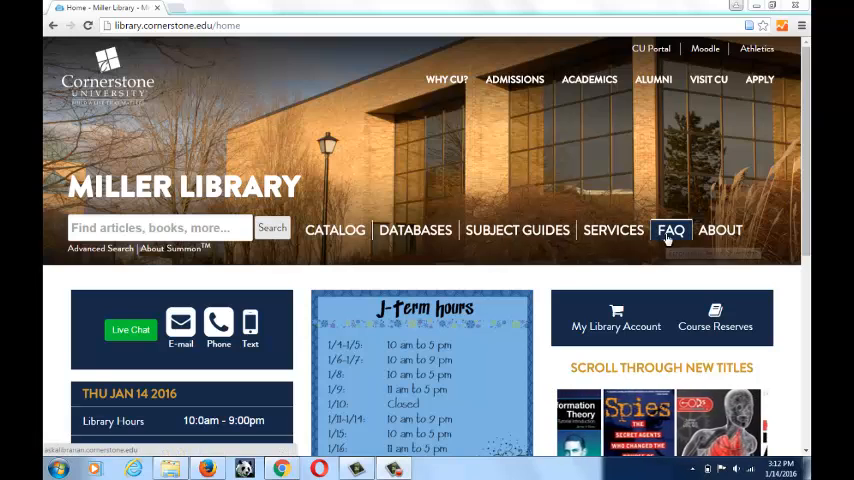
click(670, 230)
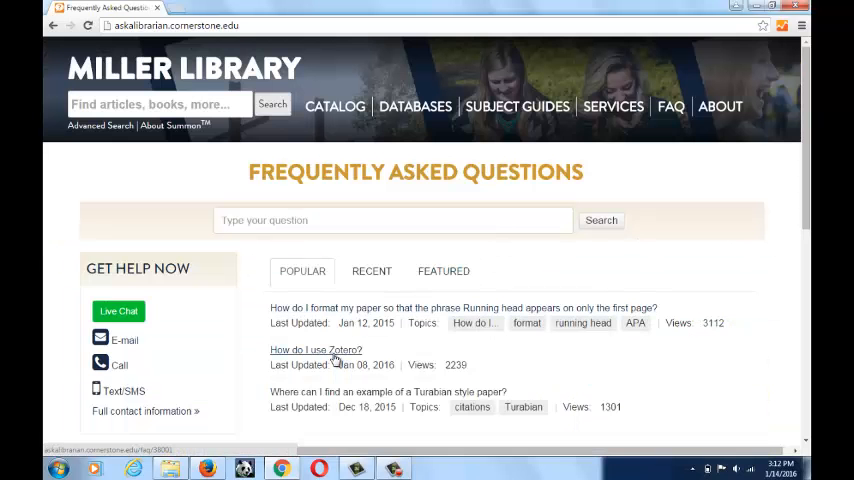